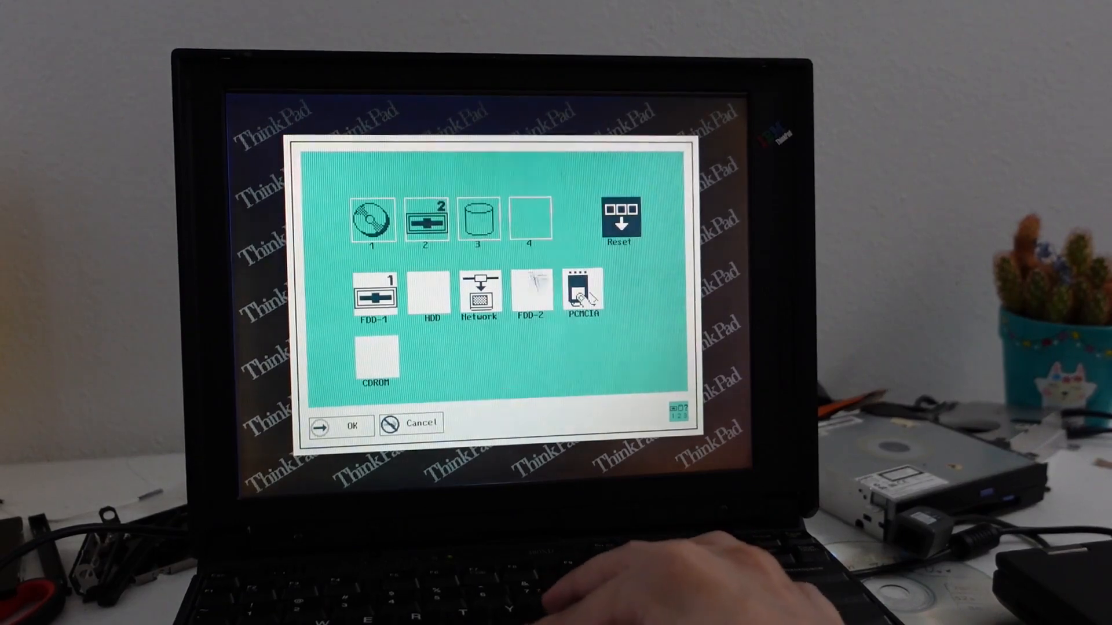
# Answer R at the installer's exit prompt to reboot into the new system.
pyautogui.click(340, 424)
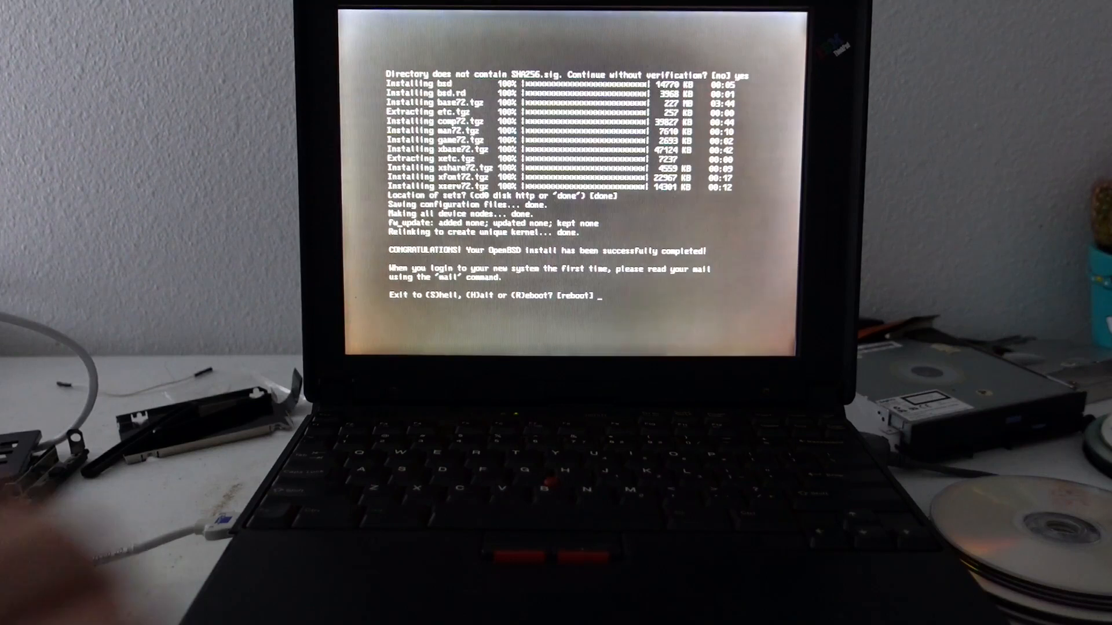
pyautogui.write('R')
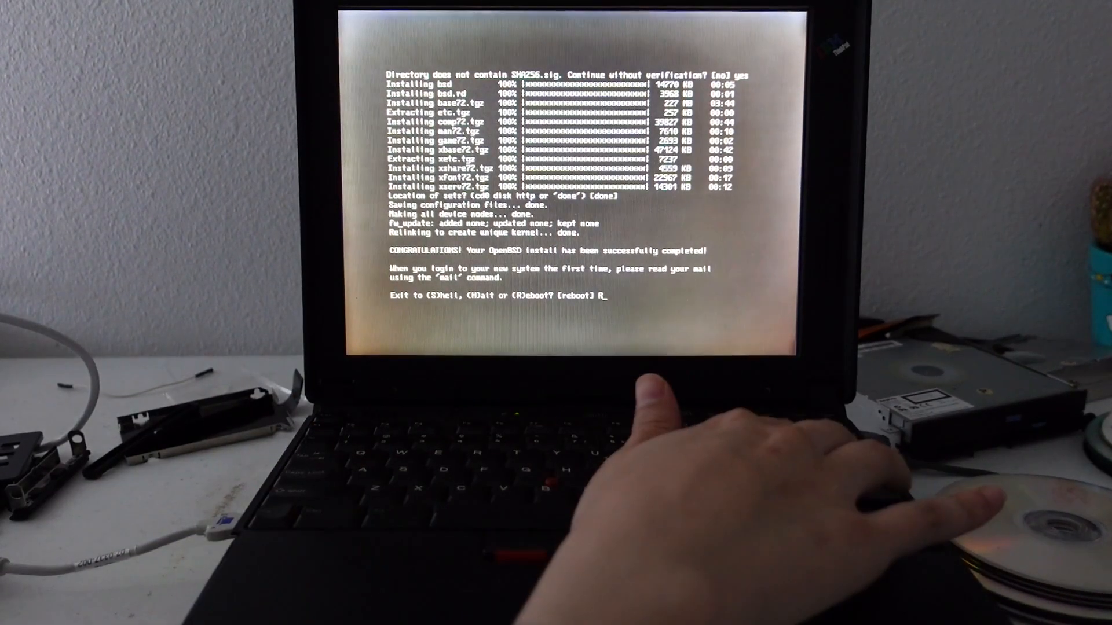
pyautogui.press('Return')
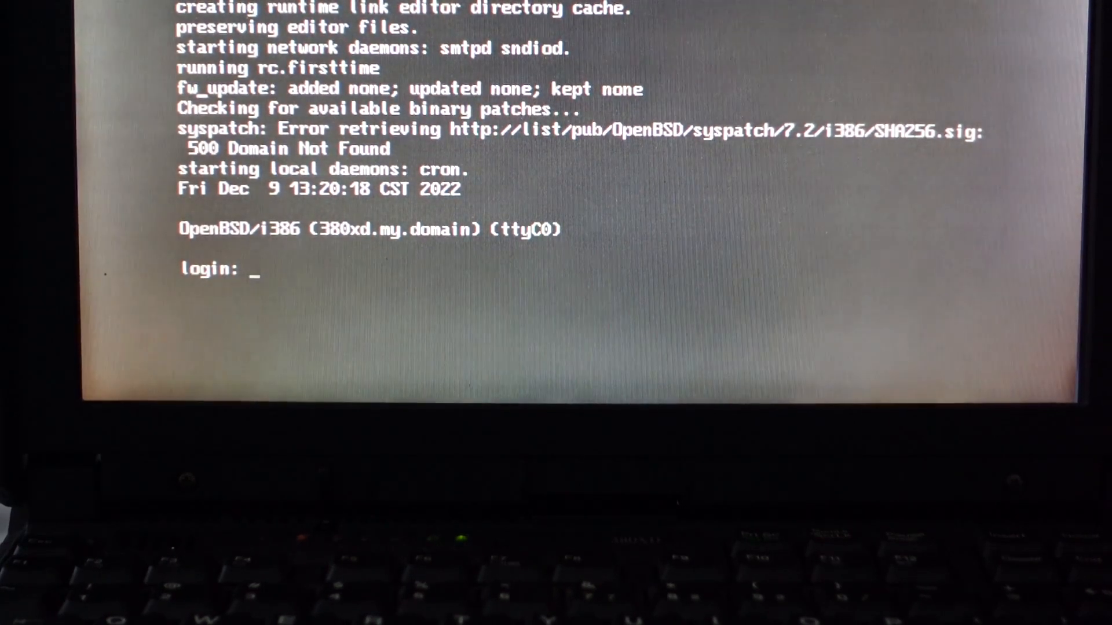
# Log in as root and run neofetch to show the OpenBSD 7.2 i386 summary.
pyautogui.write('root')
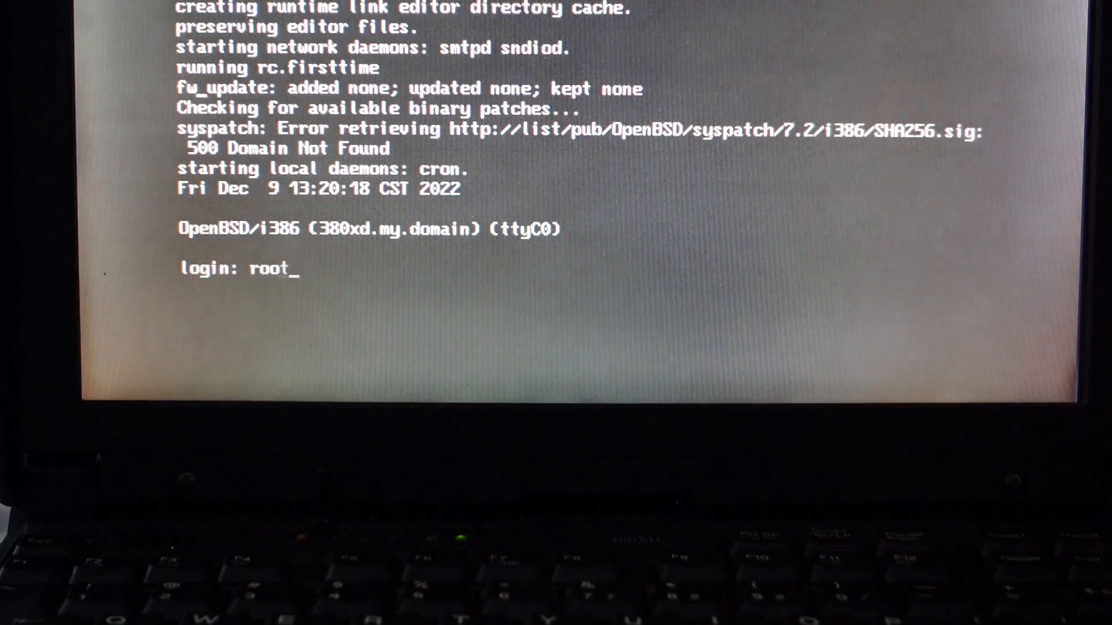
pyautogui.press('Return')
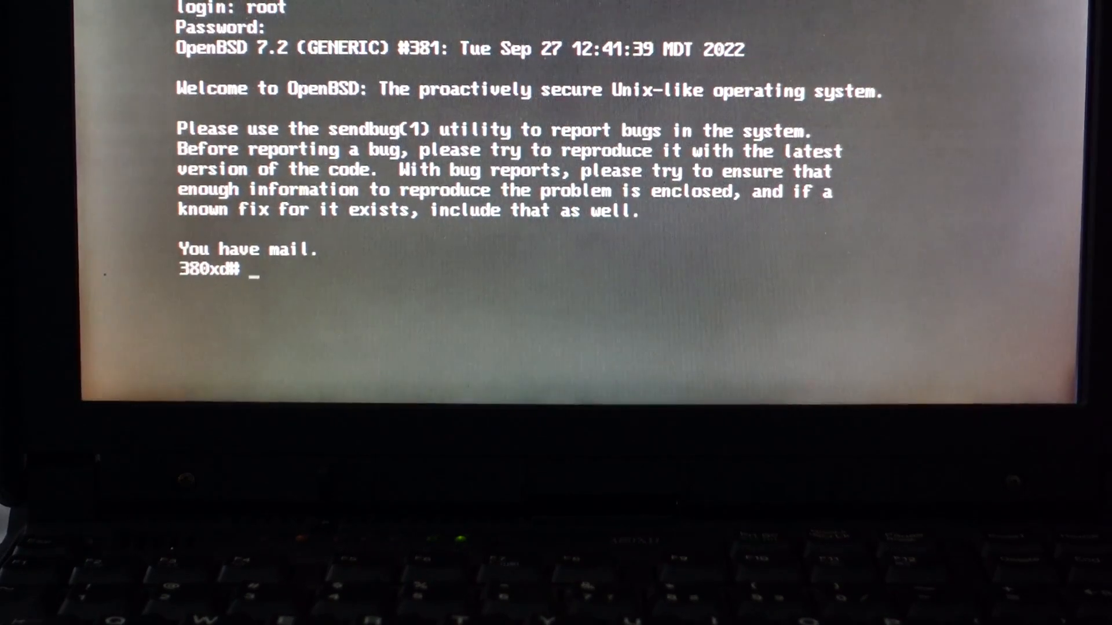
pyautogui.write('neofetch')
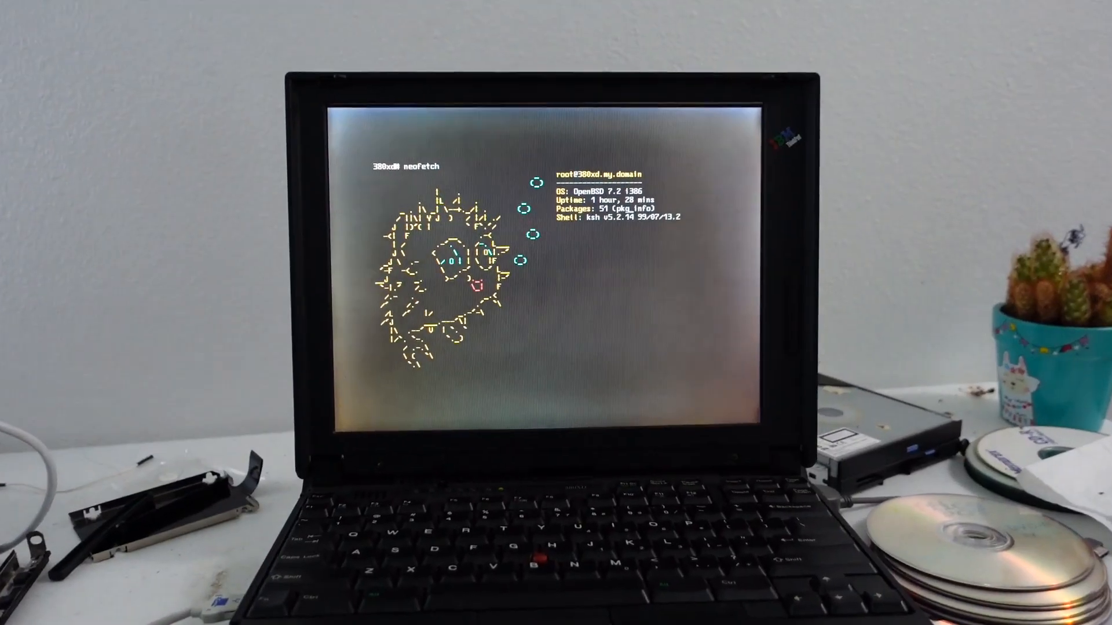